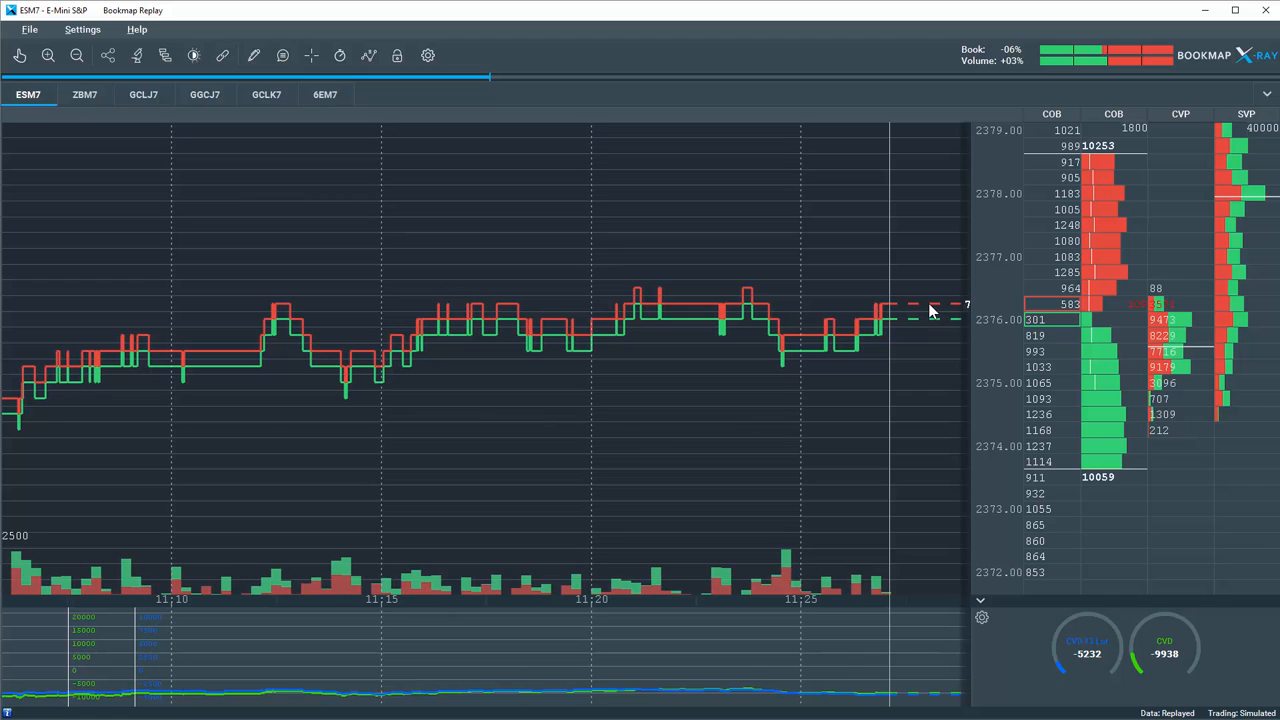
mouse_move(967, 318)
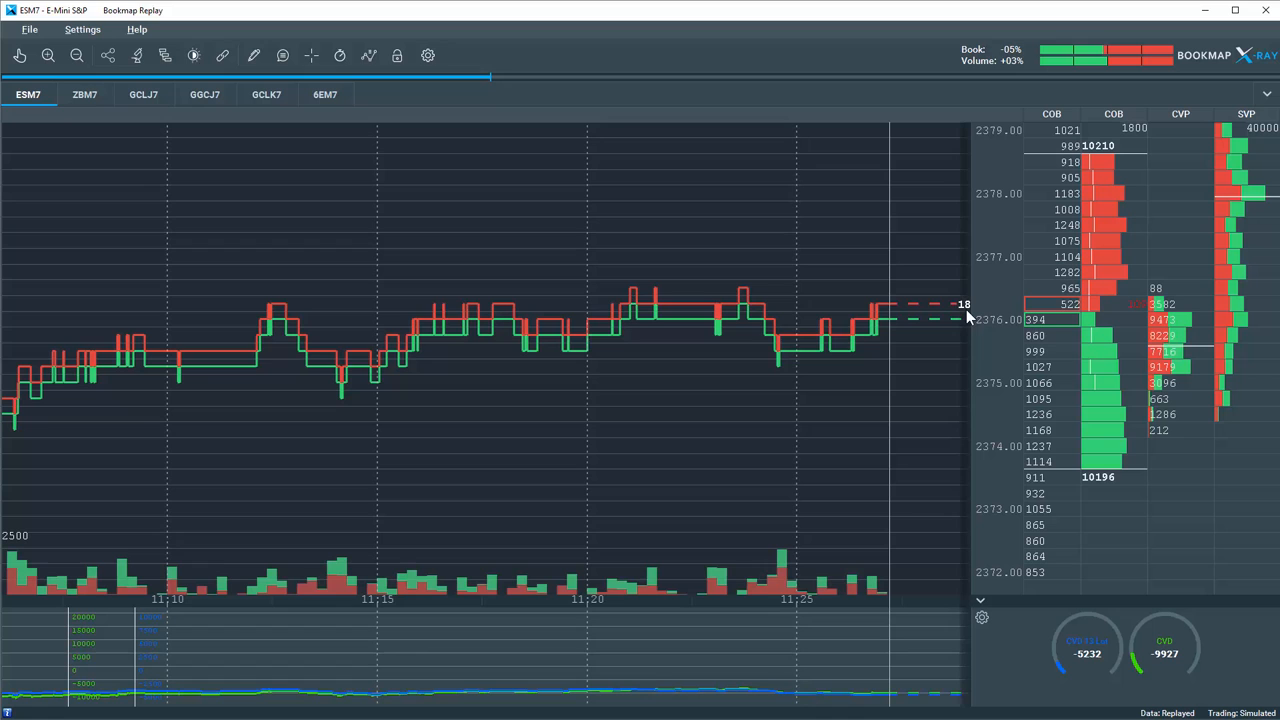
mouse_move(963, 335)
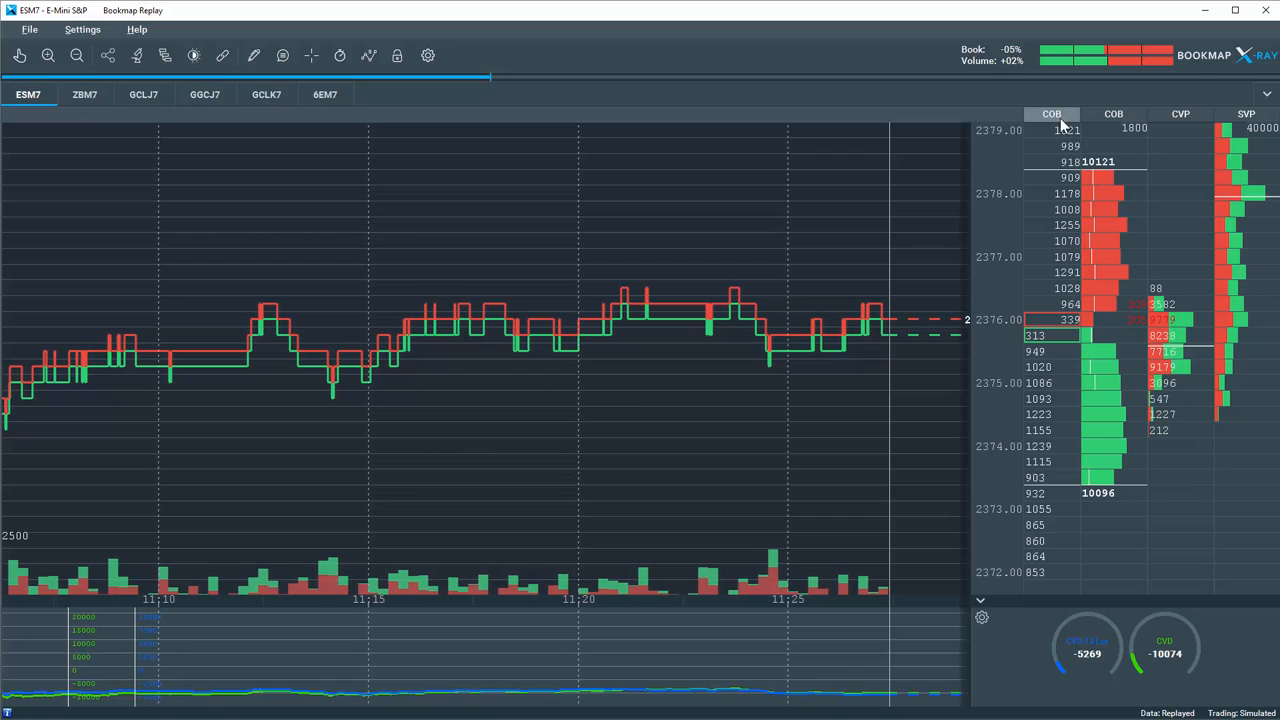
mouse_move(1052, 114)
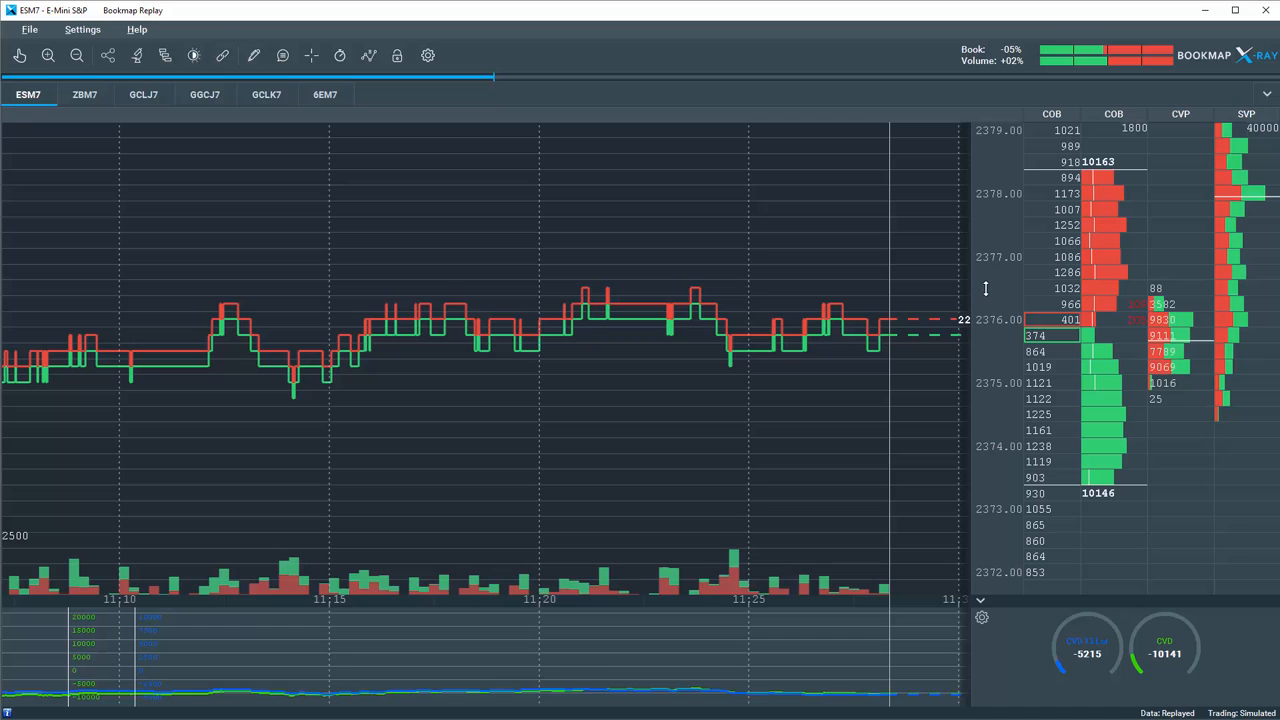
Step: Zoom the ESM7 time axis to sub-second detail to inspect individual trade dots
click(397, 55)
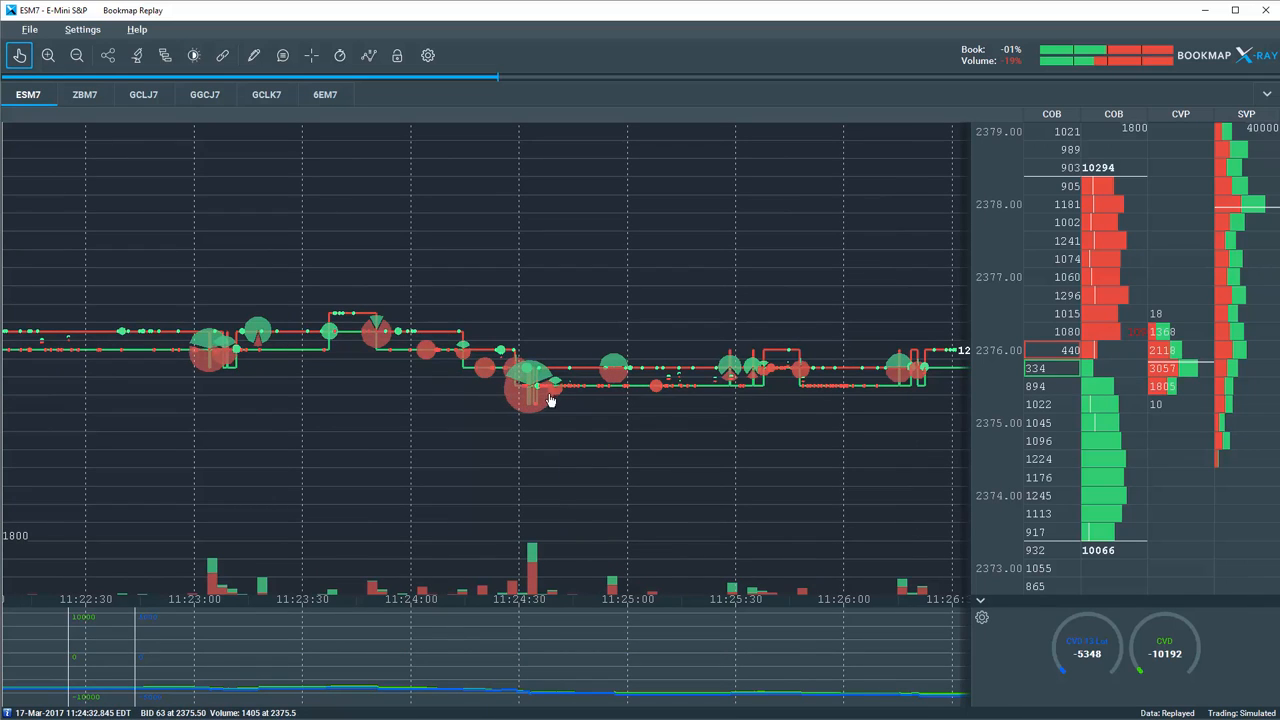
mouse_move(528, 398)
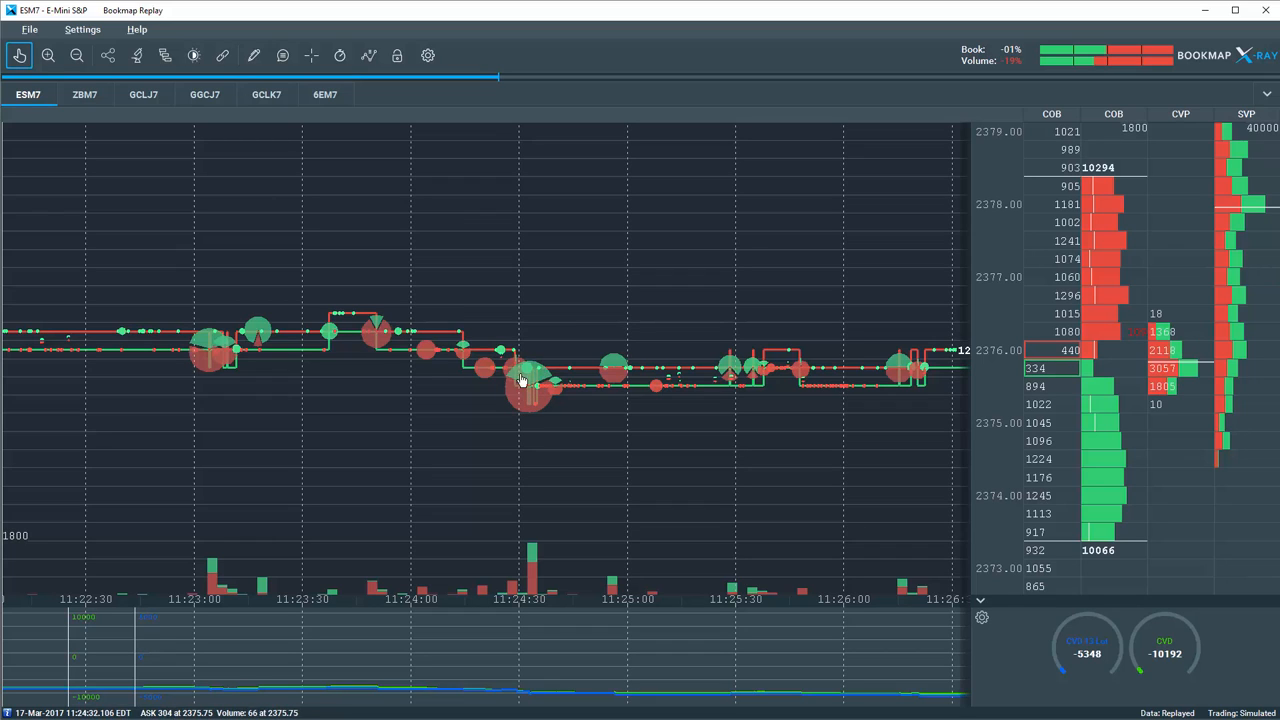
mouse_move(527, 372)
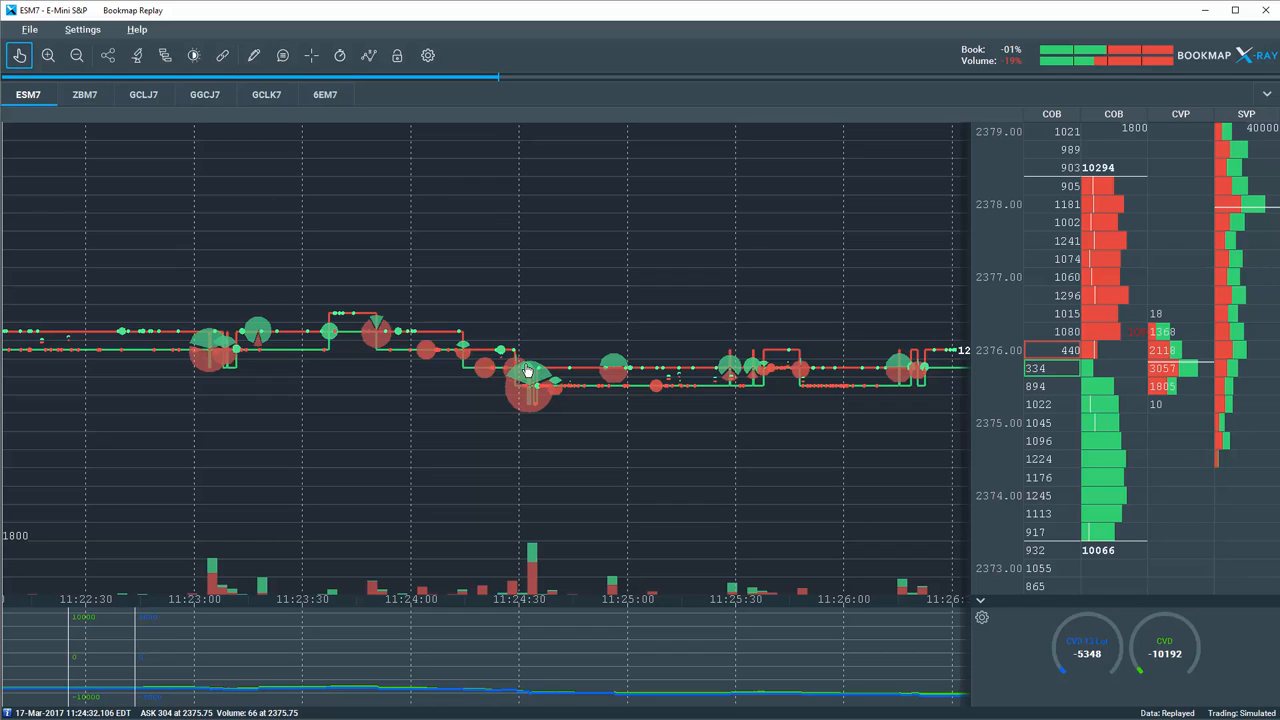
mouse_move(530, 390)
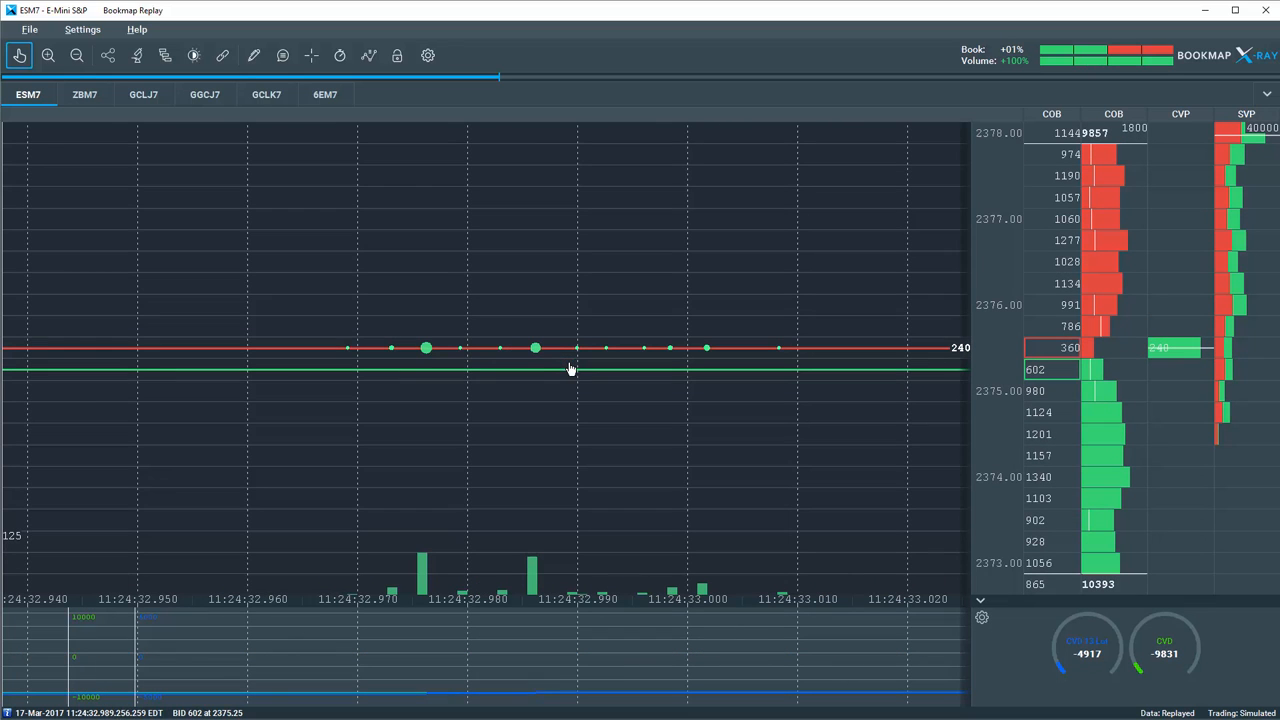
mouse_move(717, 607)
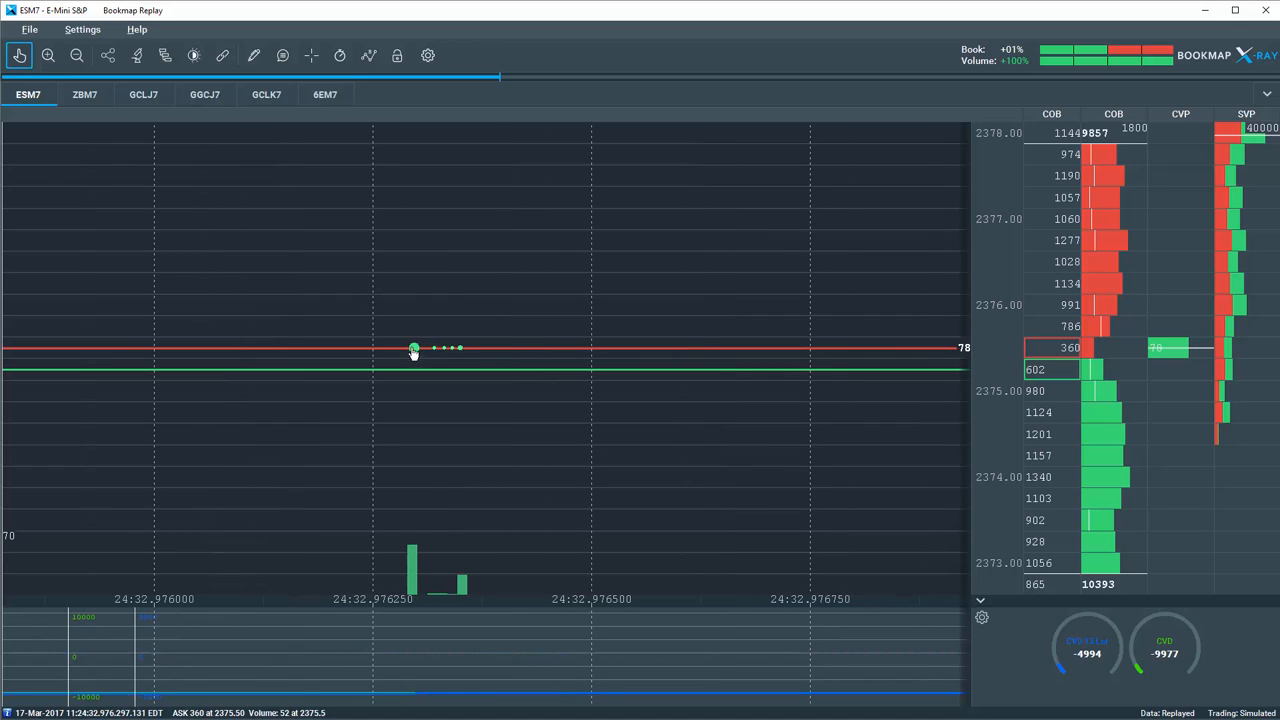
mouse_move(428, 360)
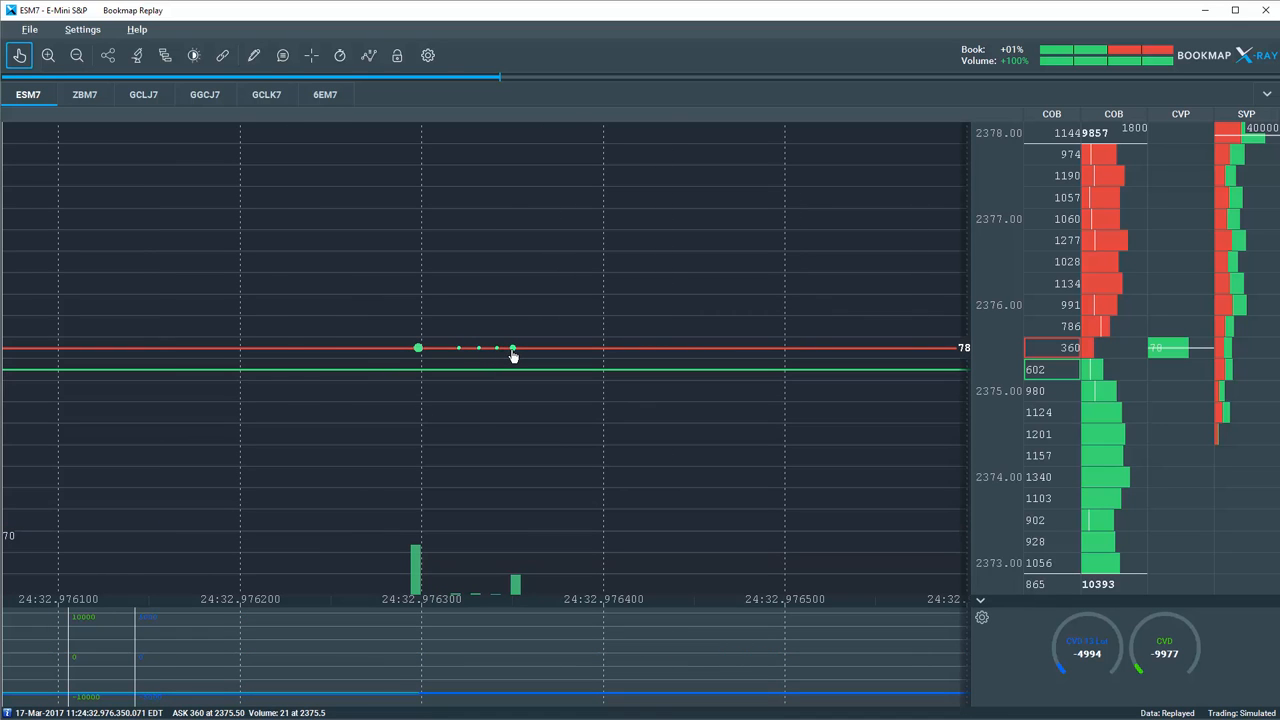
mouse_move(505, 350)
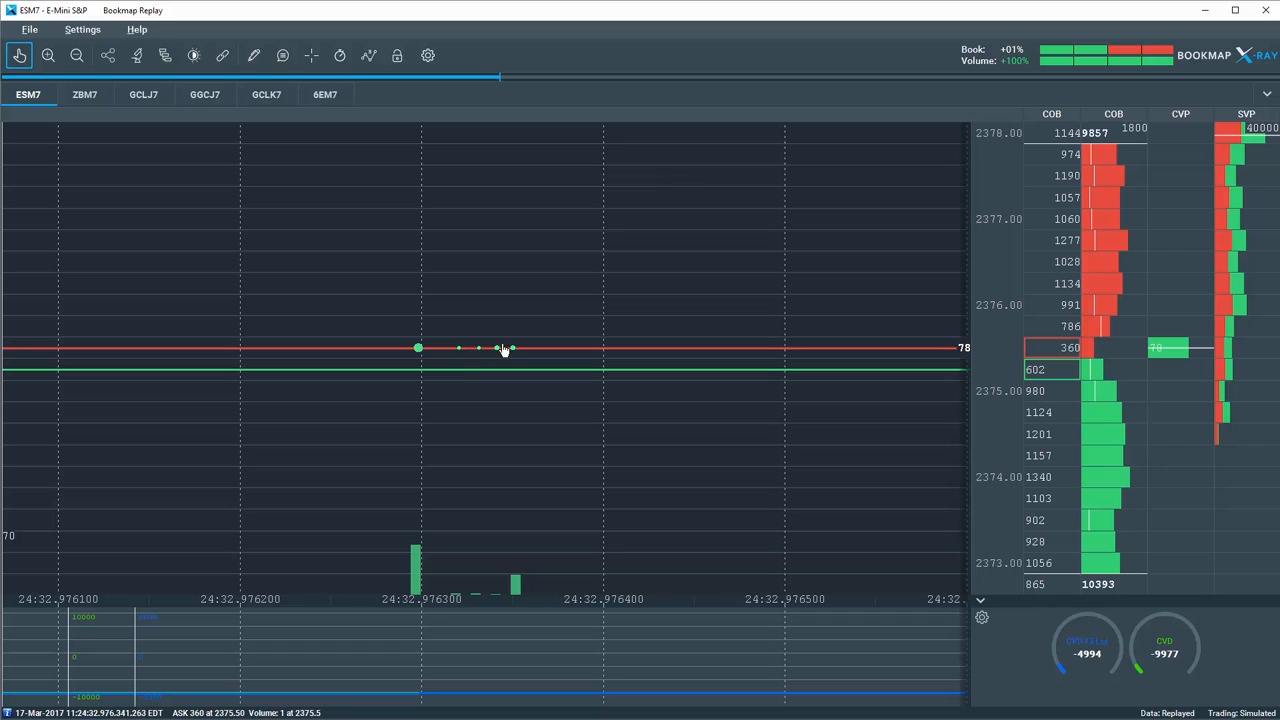
mouse_move(483, 379)
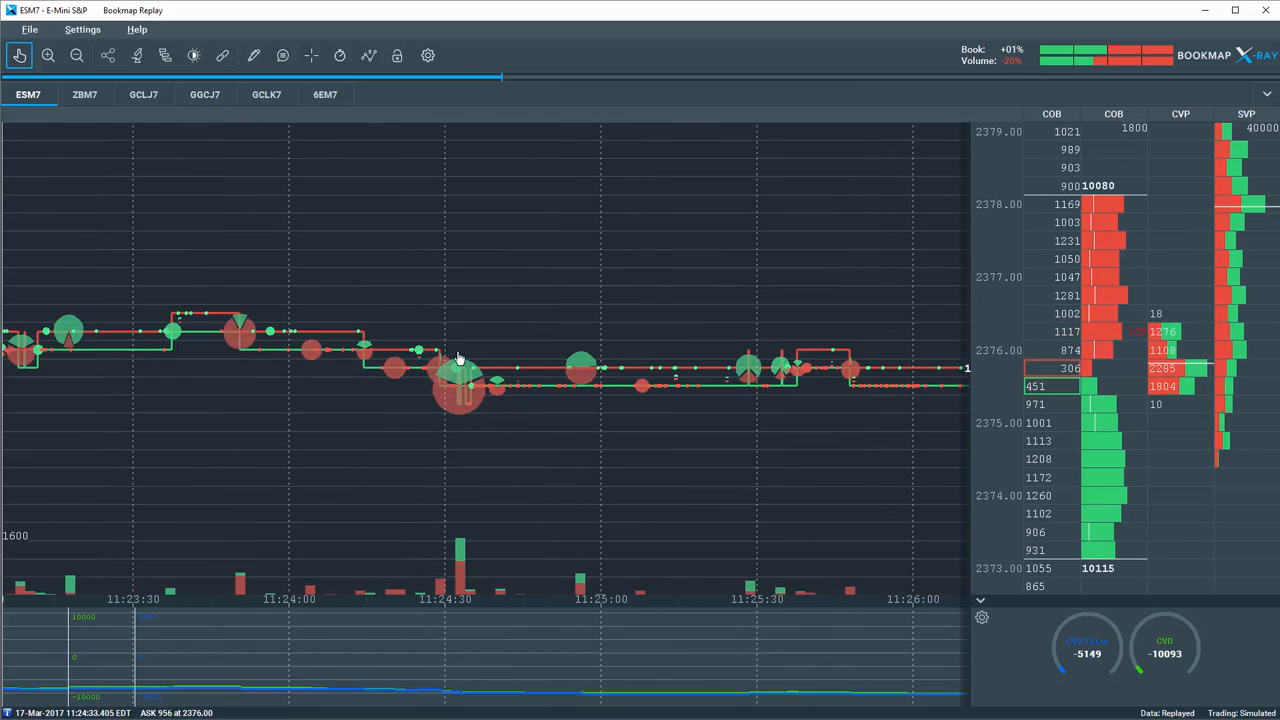
mouse_move(448, 385)
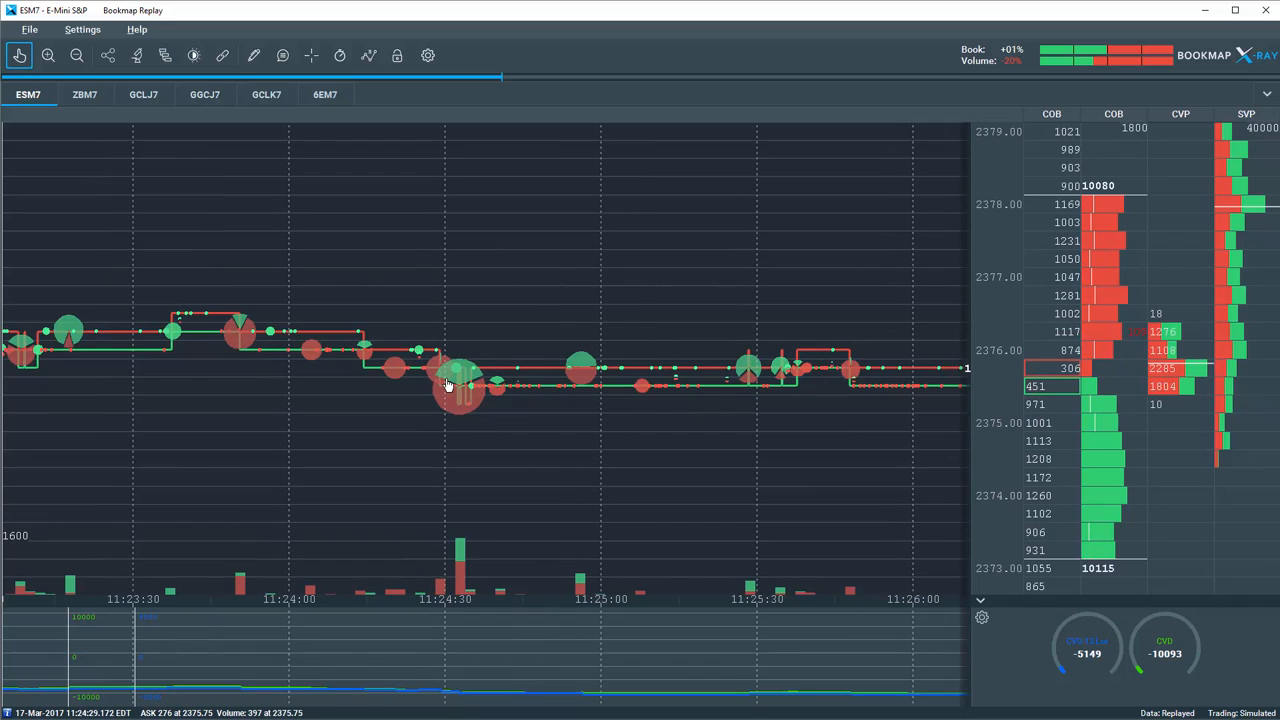
mouse_move(455, 413)
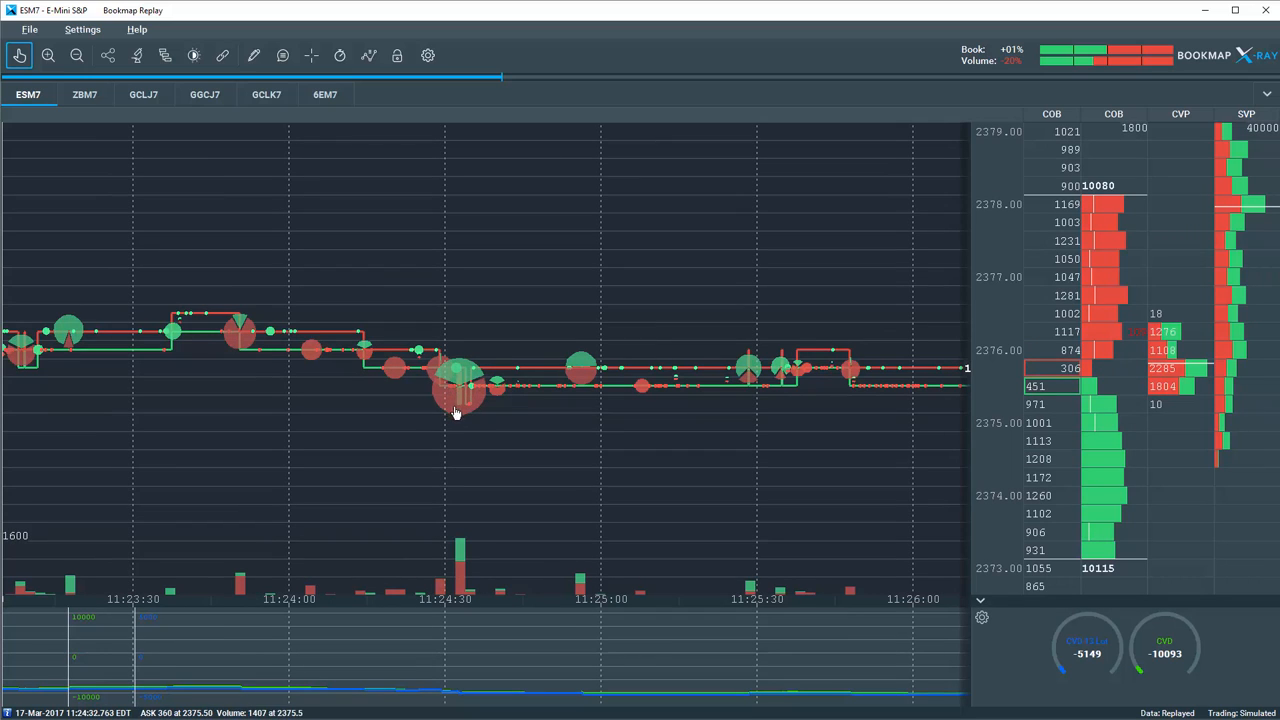
mouse_move(465, 400)
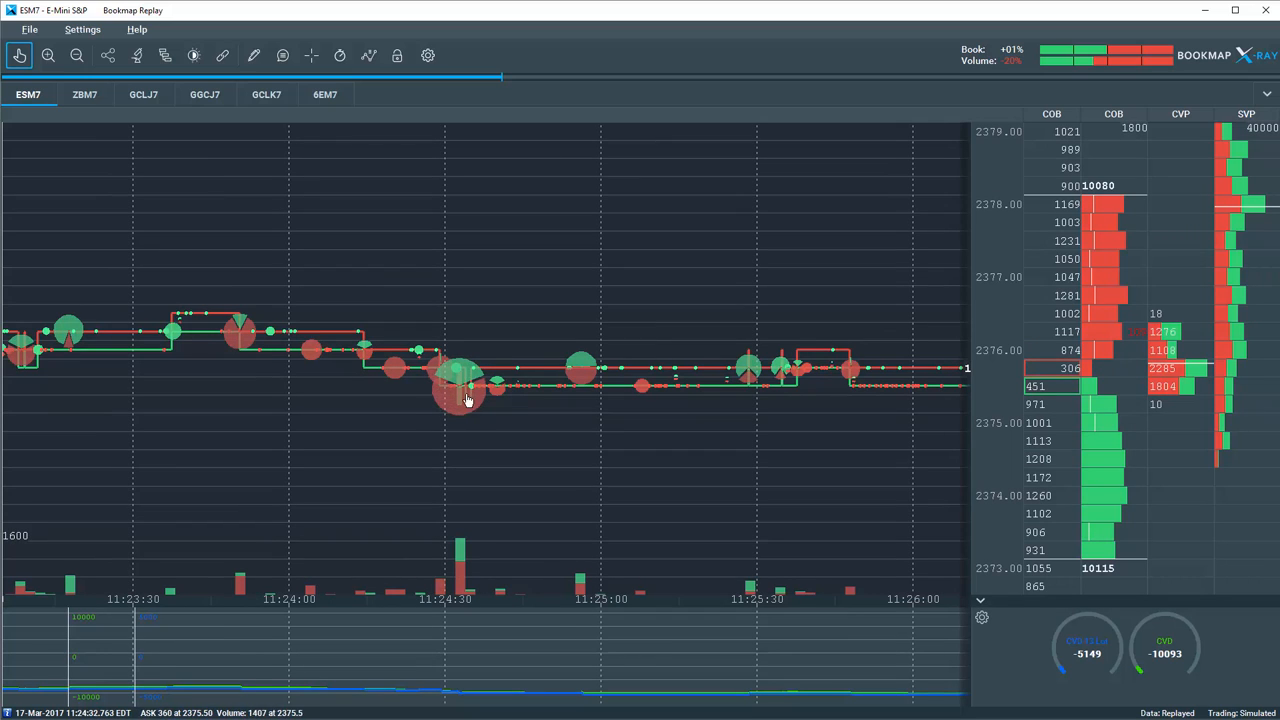
mouse_move(460, 368)
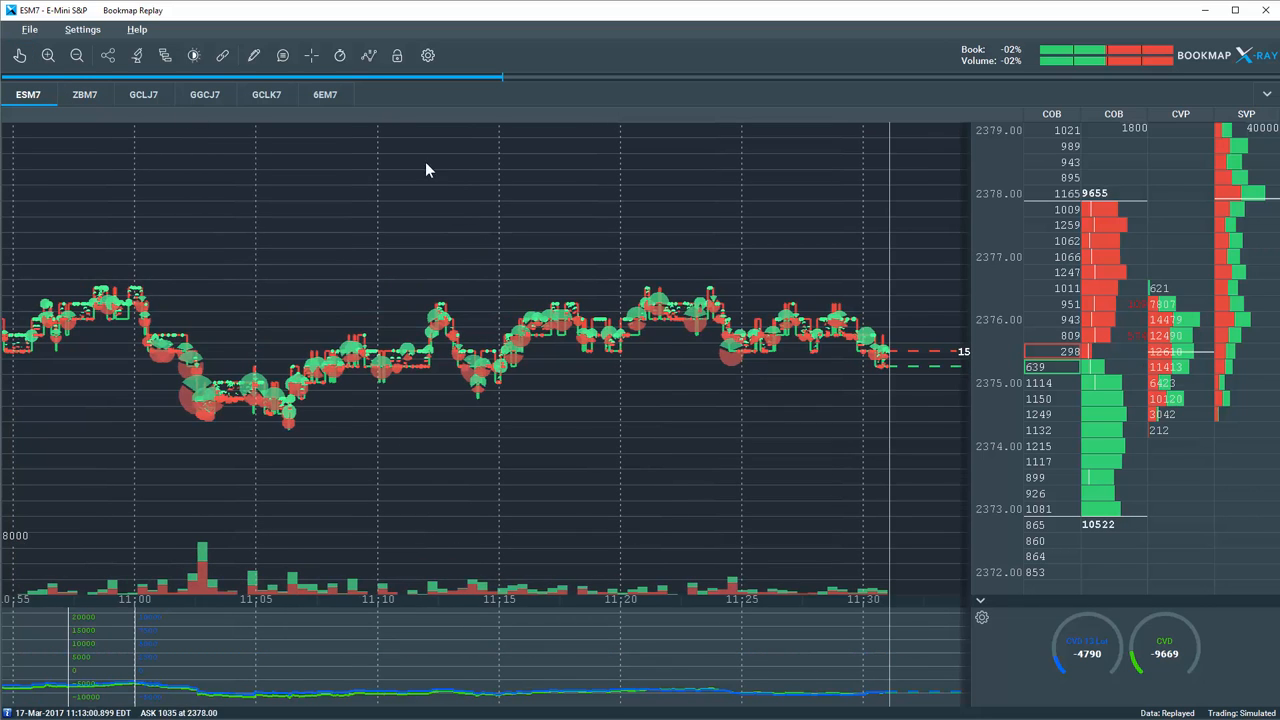
Step: Enable the Heatmap layer from the chart visibility dropdown
click(368, 55)
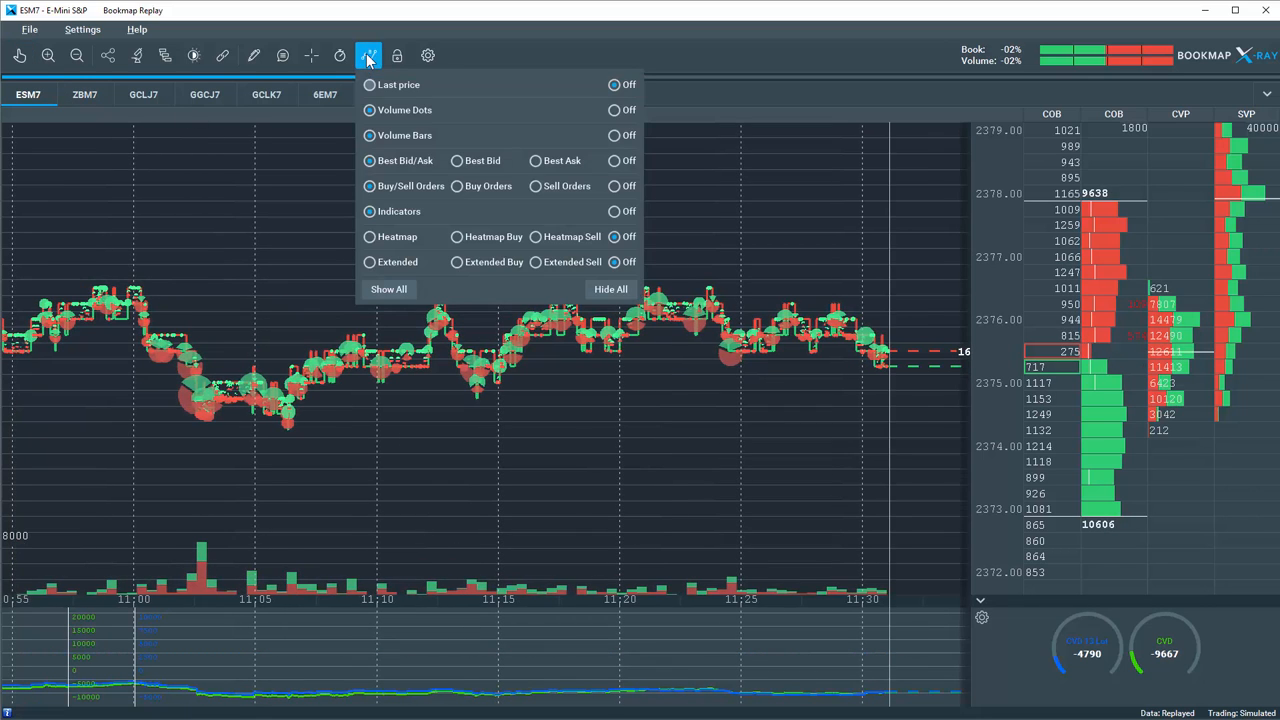
click(369, 236)
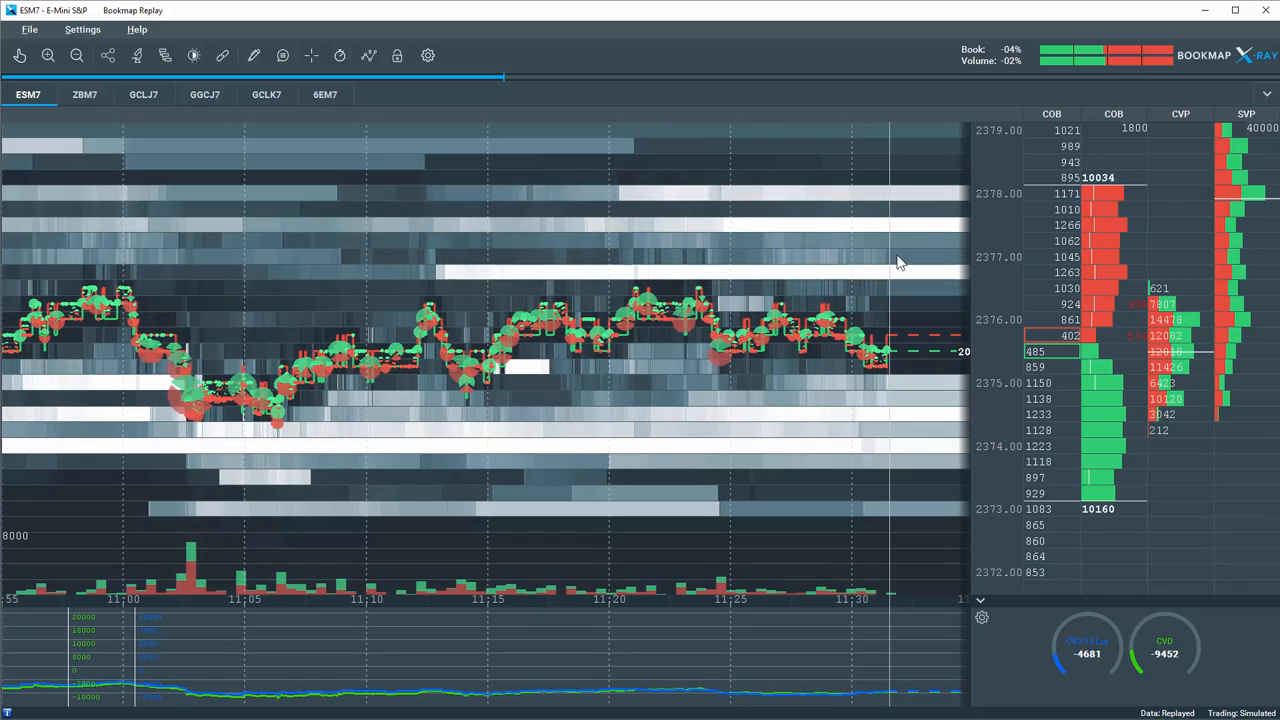
mouse_move(940, 249)
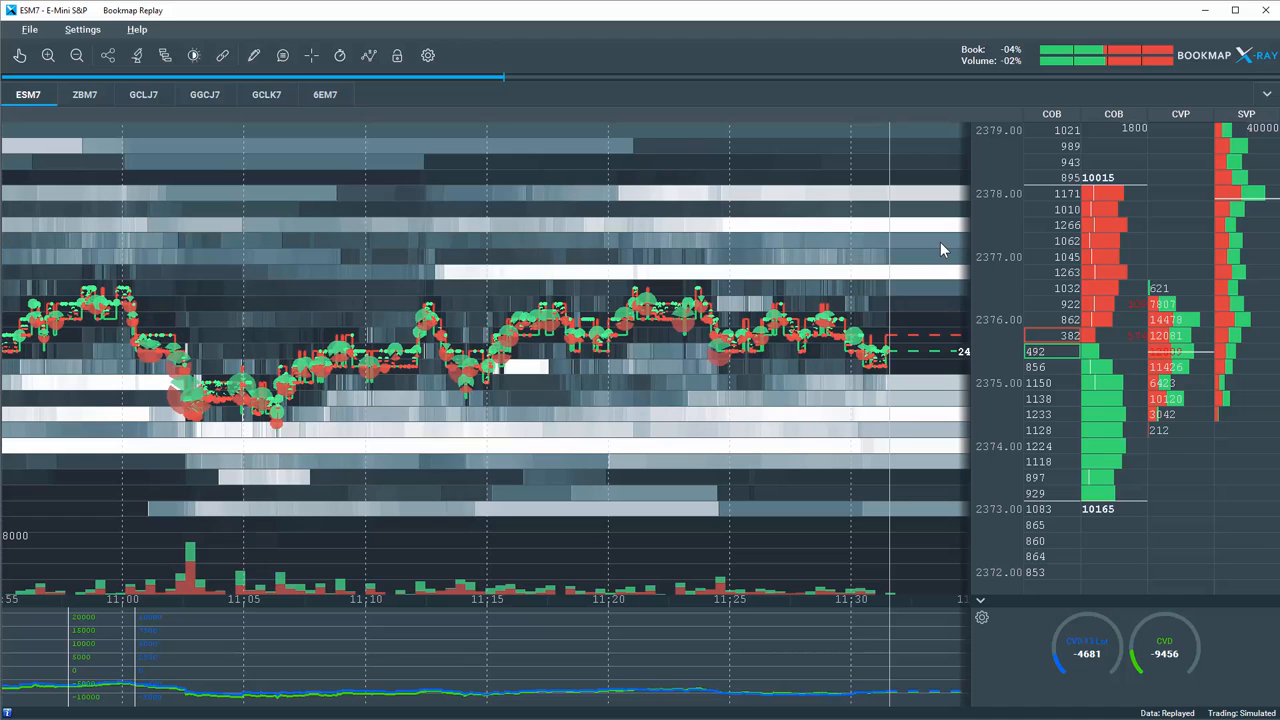